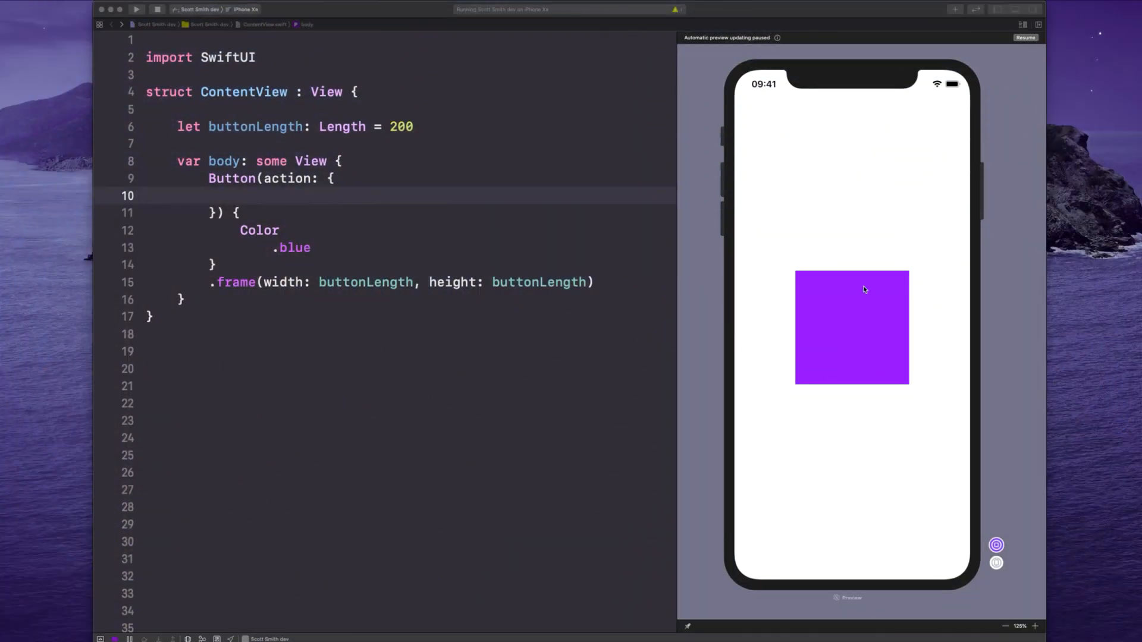
pyautogui.moveTo(828, 320)
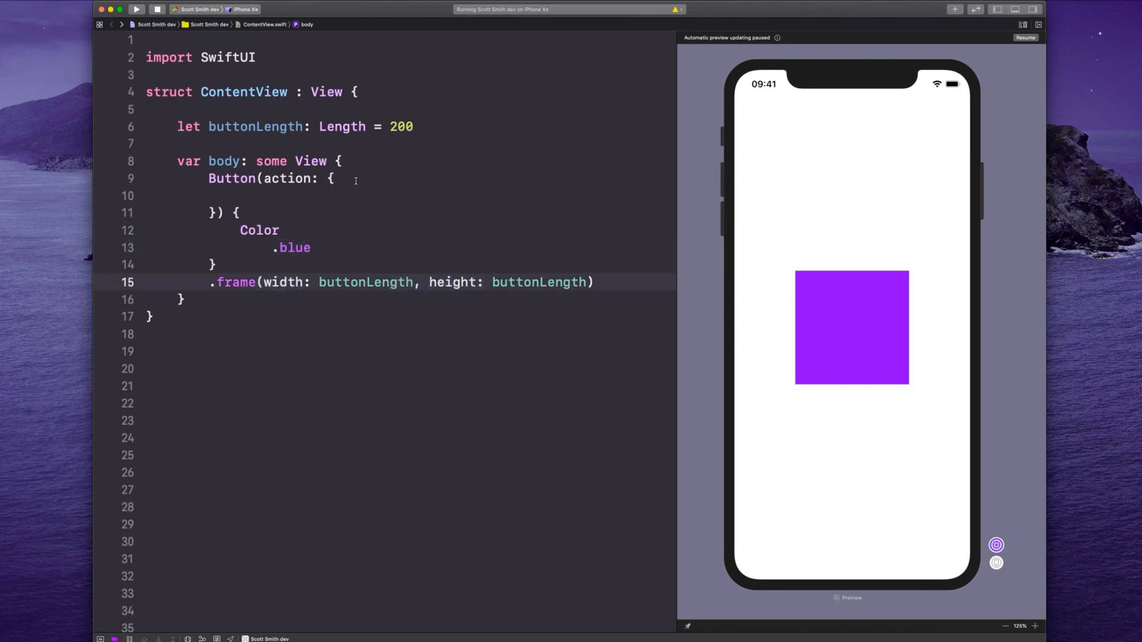
pyautogui.doubleClick(364, 282)
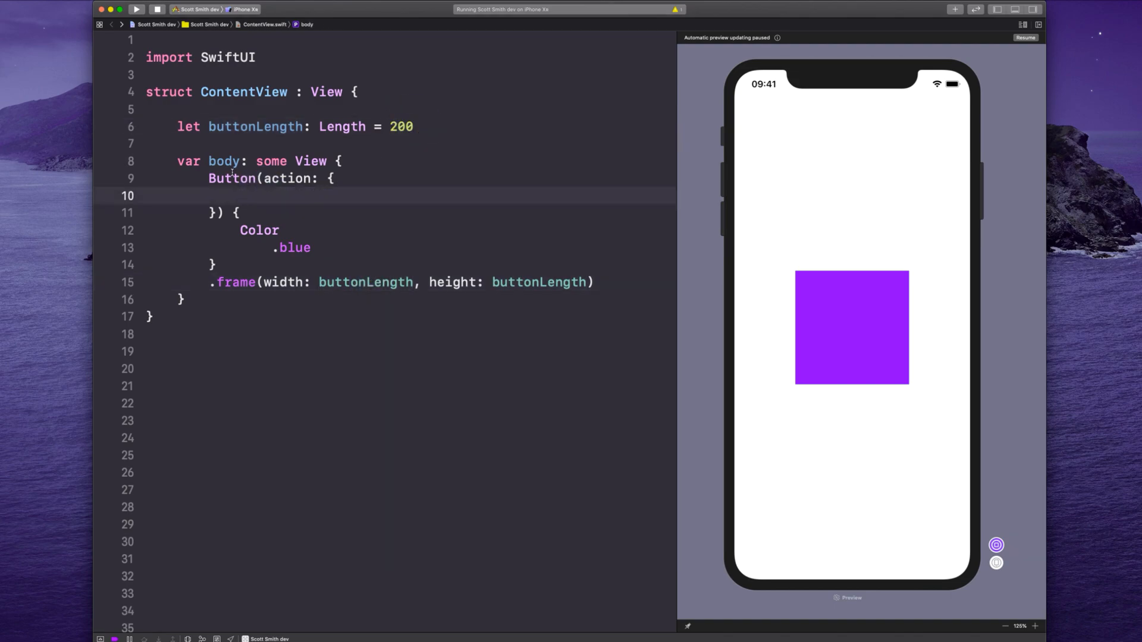
pyautogui.write('@')
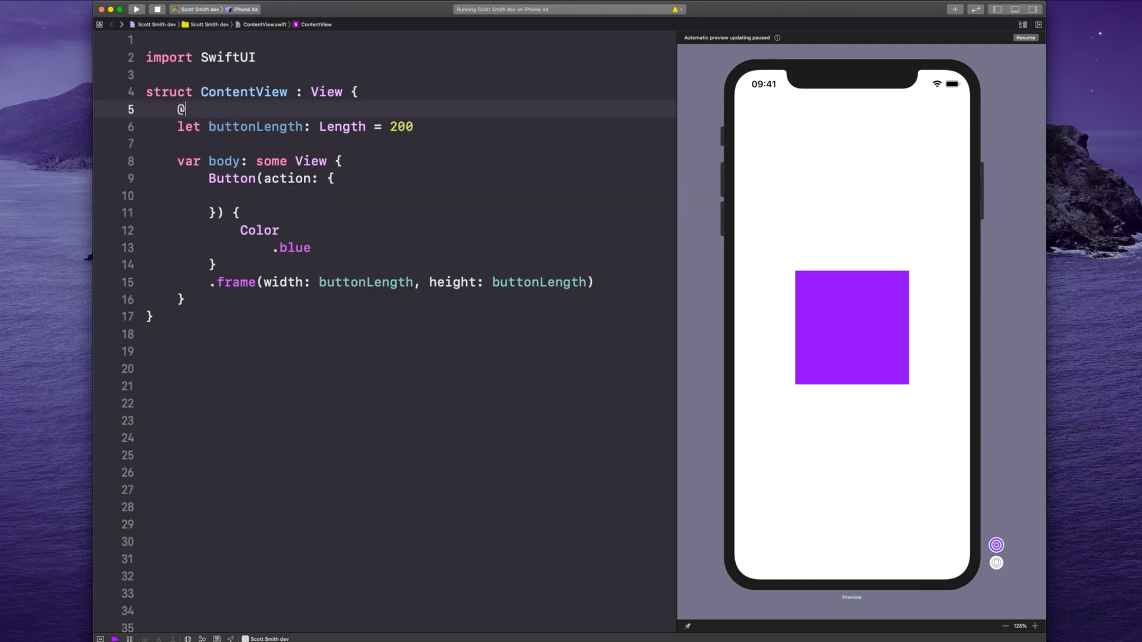
pyautogui.write('State var')
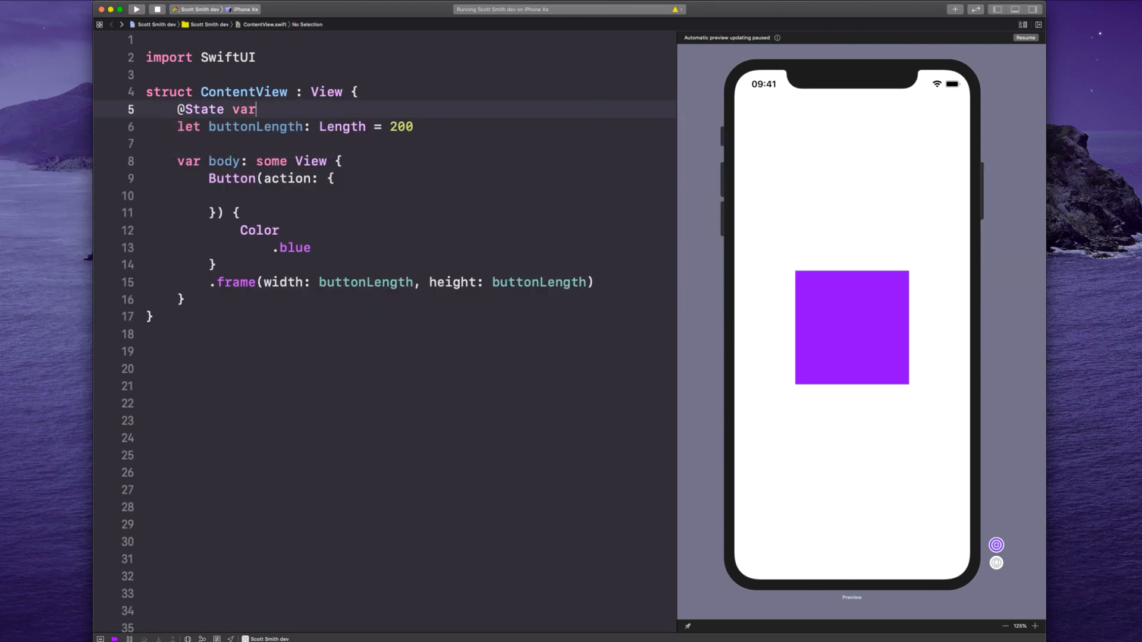
pyautogui.write('isCircl')
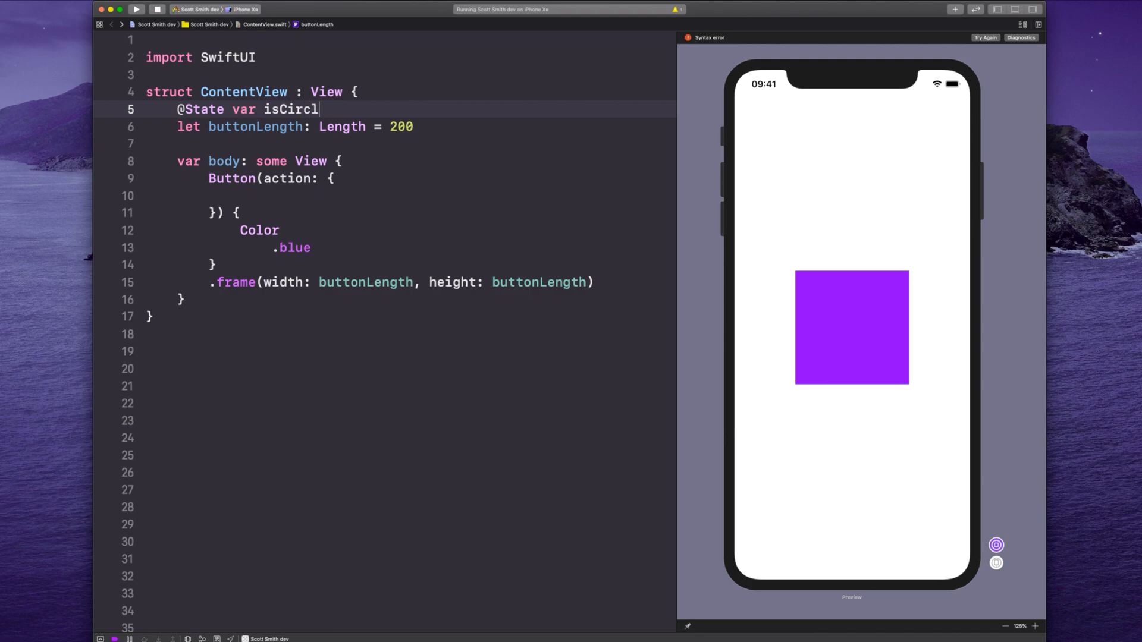
pyautogui.write('e: Bool = false')
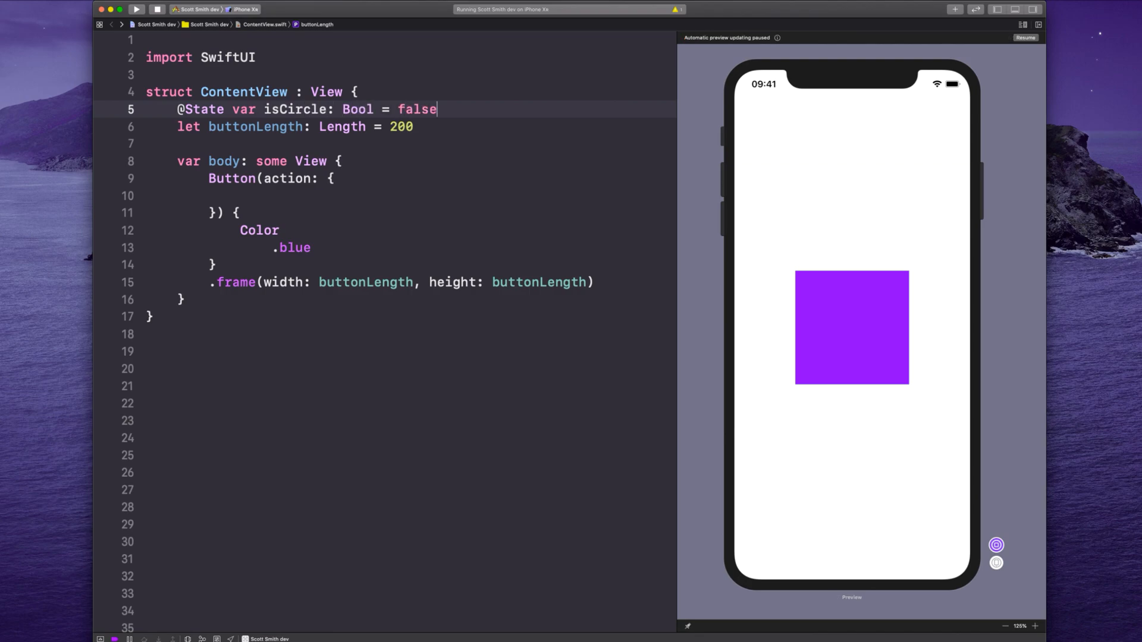
# Step: Make the Button action call 'self.isCircle.toggle()'
pyautogui.write('s')
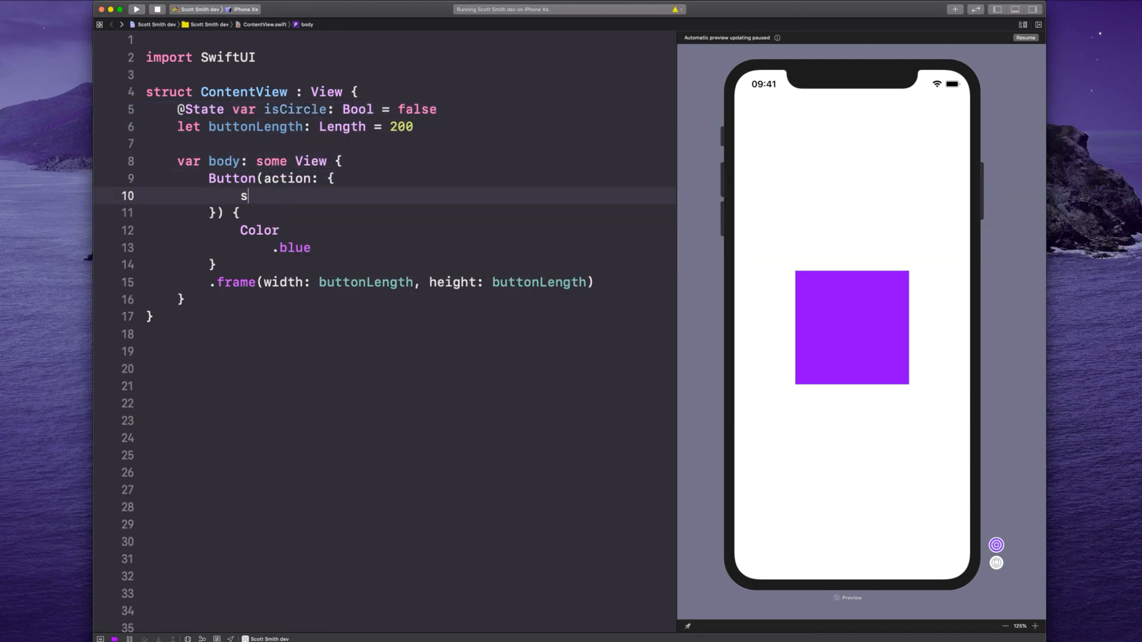
pyautogui.write('elf.isCircle.toggle(')
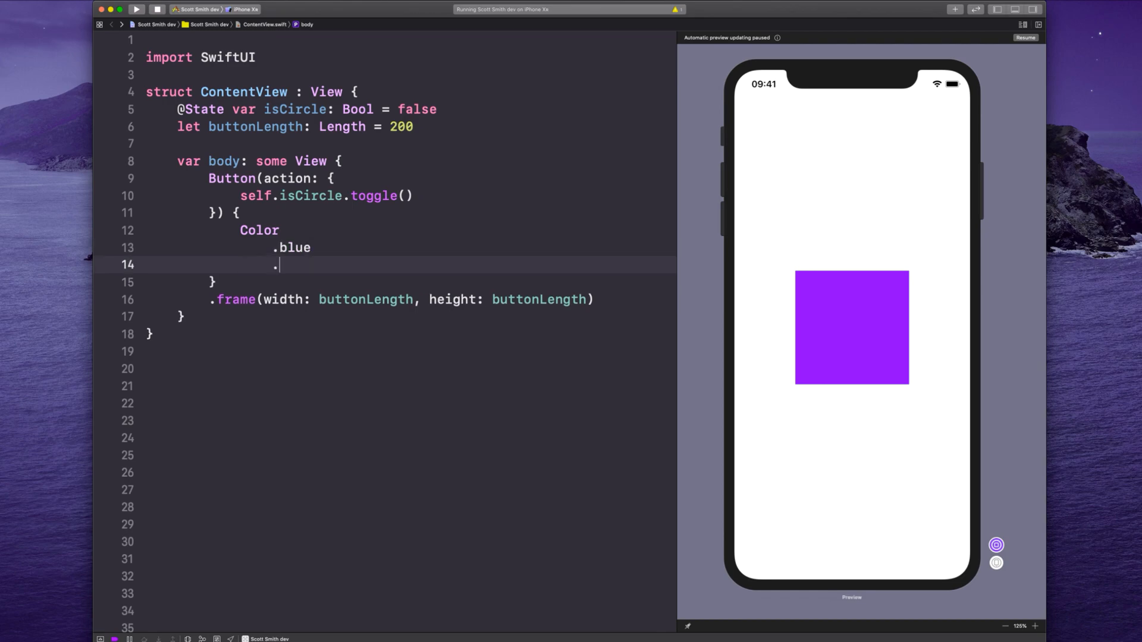
# Step: Add '.cornerRadius(isCircle ? buttonLength/2 : 0)' after the blue color
pyautogui.write('cornerRadius(i')
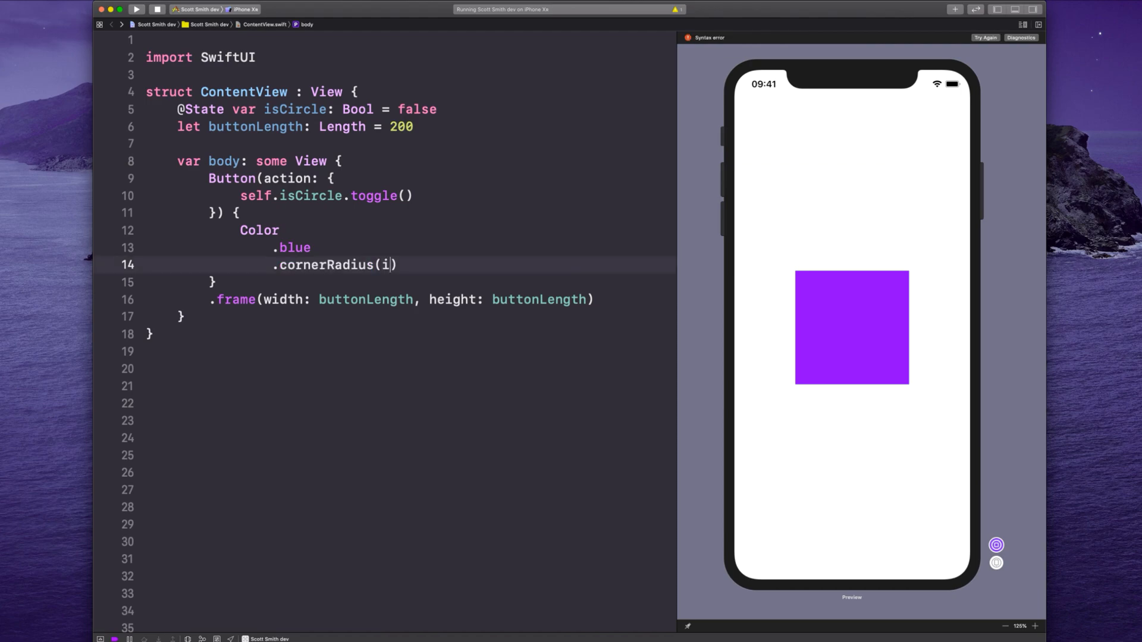
pyautogui.write('sCircle ?')
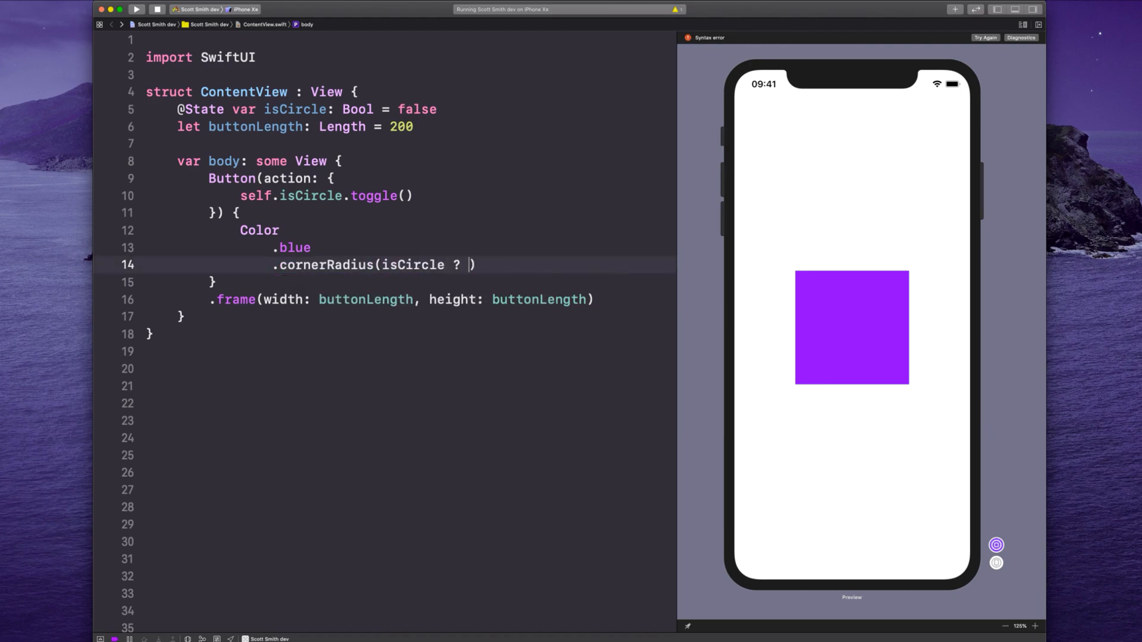
pyautogui.write('buttonLength')
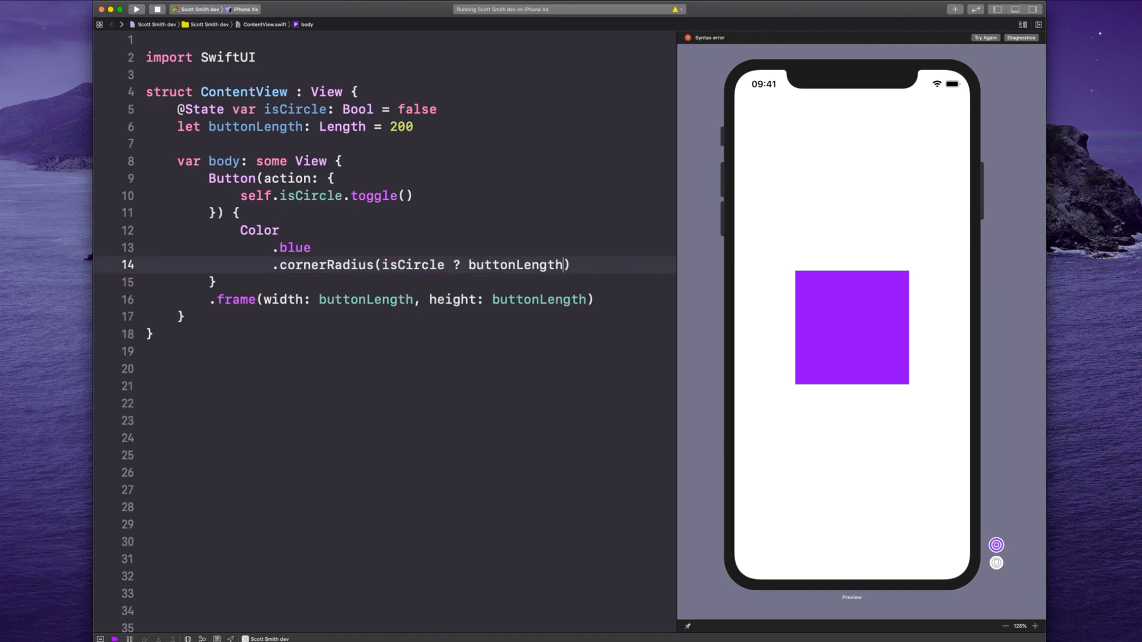
pyautogui.write('/2 :')
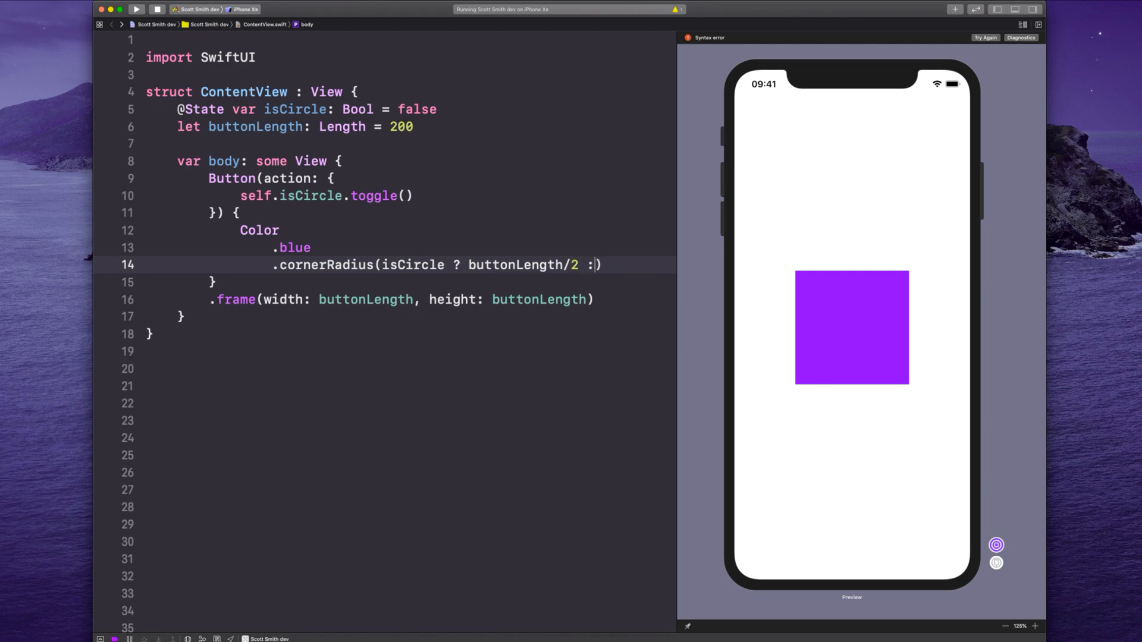
pyautogui.write('0')
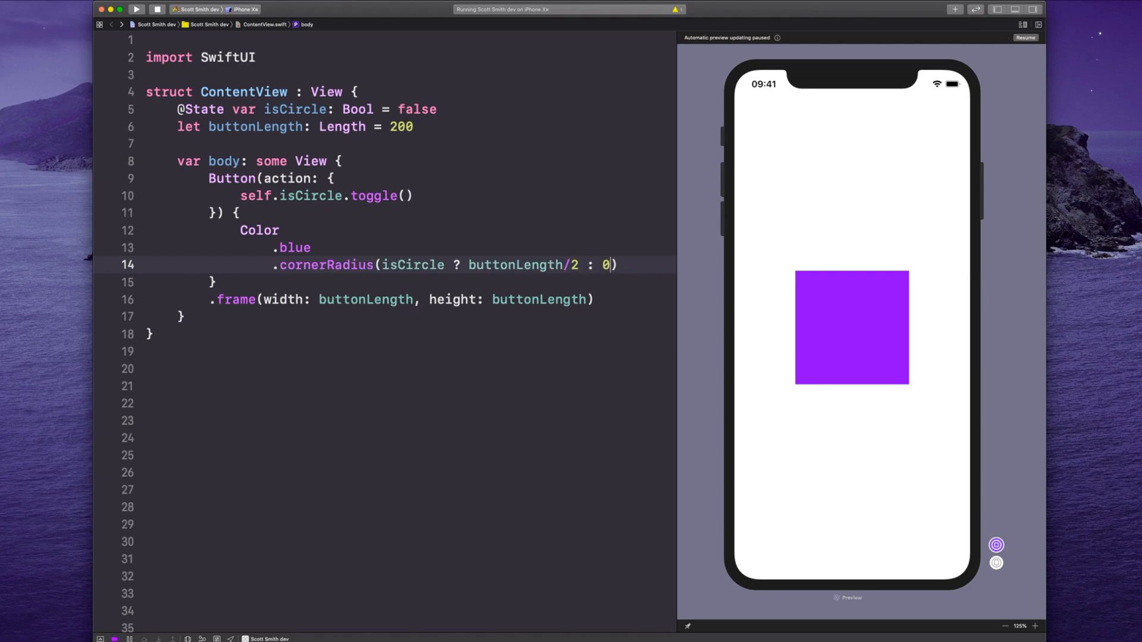
# Step: Add '.animation(.basic())' and resume the live preview to show the change
pyautogui.write('.animation(.basic(')
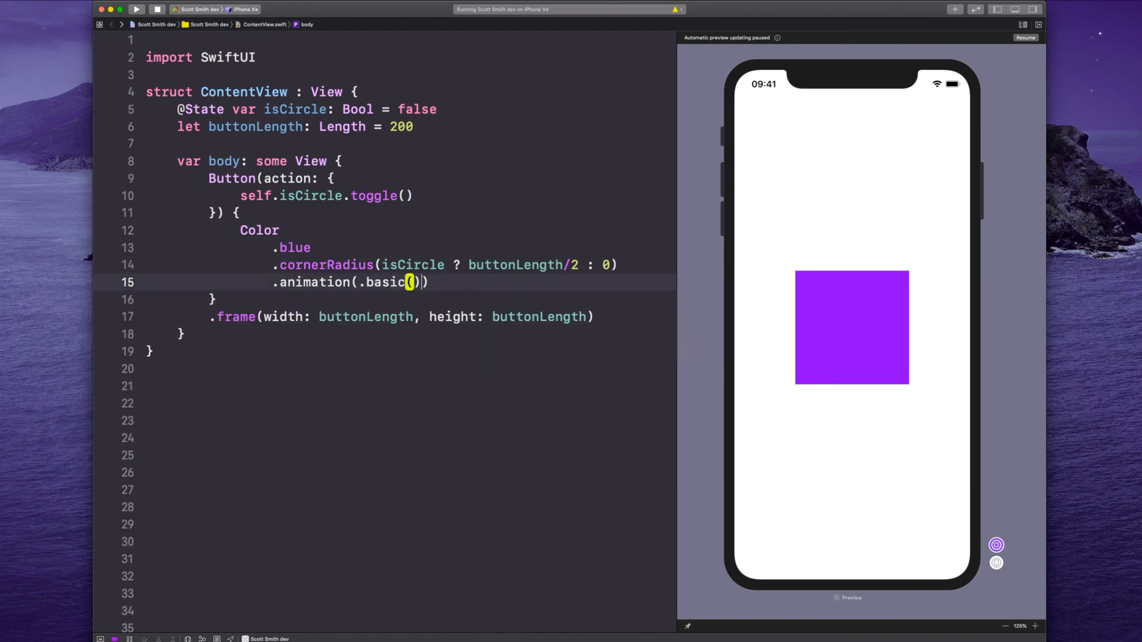
pyautogui.click(1020, 37)
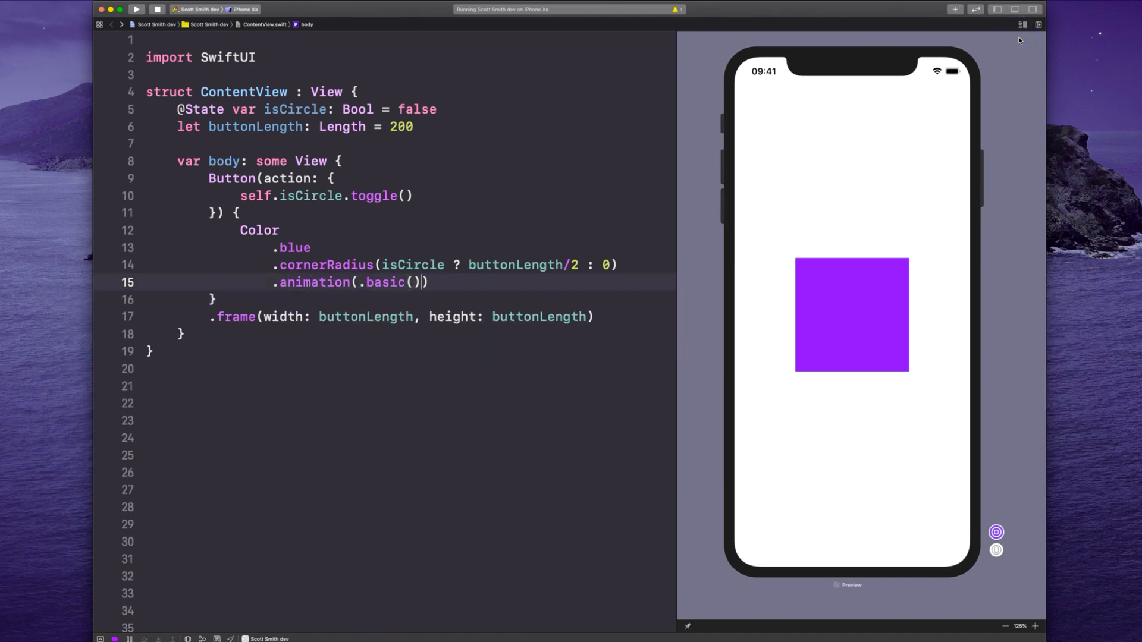